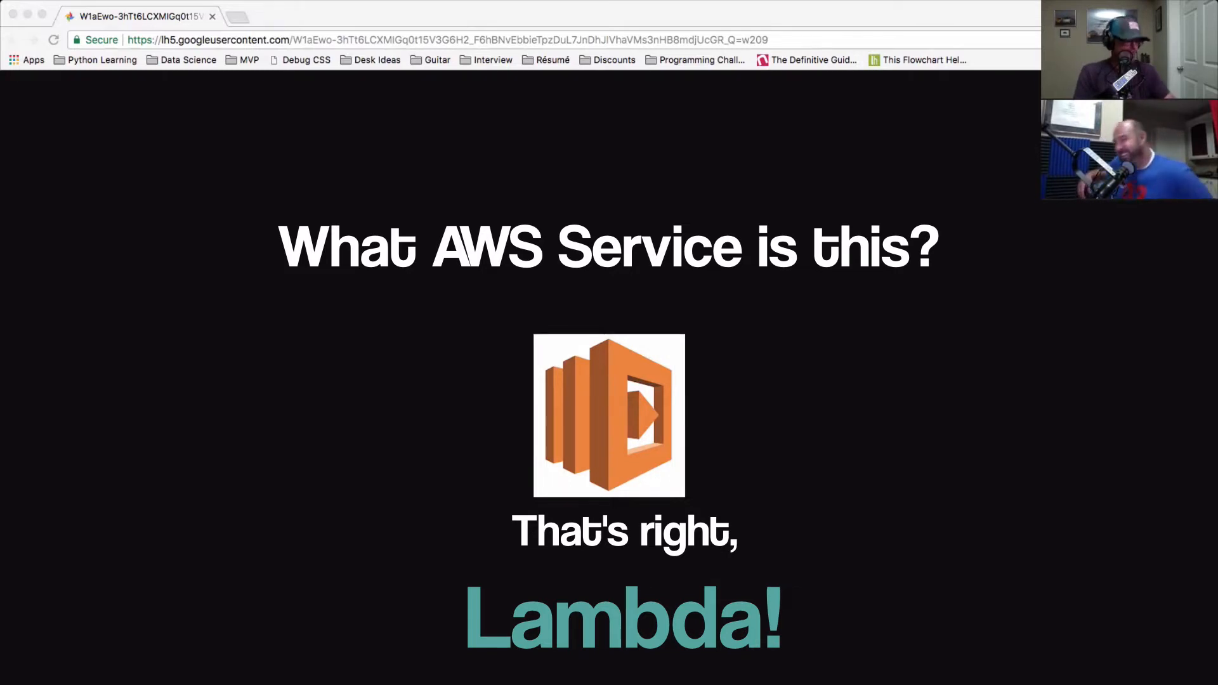
- Advance from the Lambda icon tab to the blue Database Migration Service icon image
left_click(566, 38)
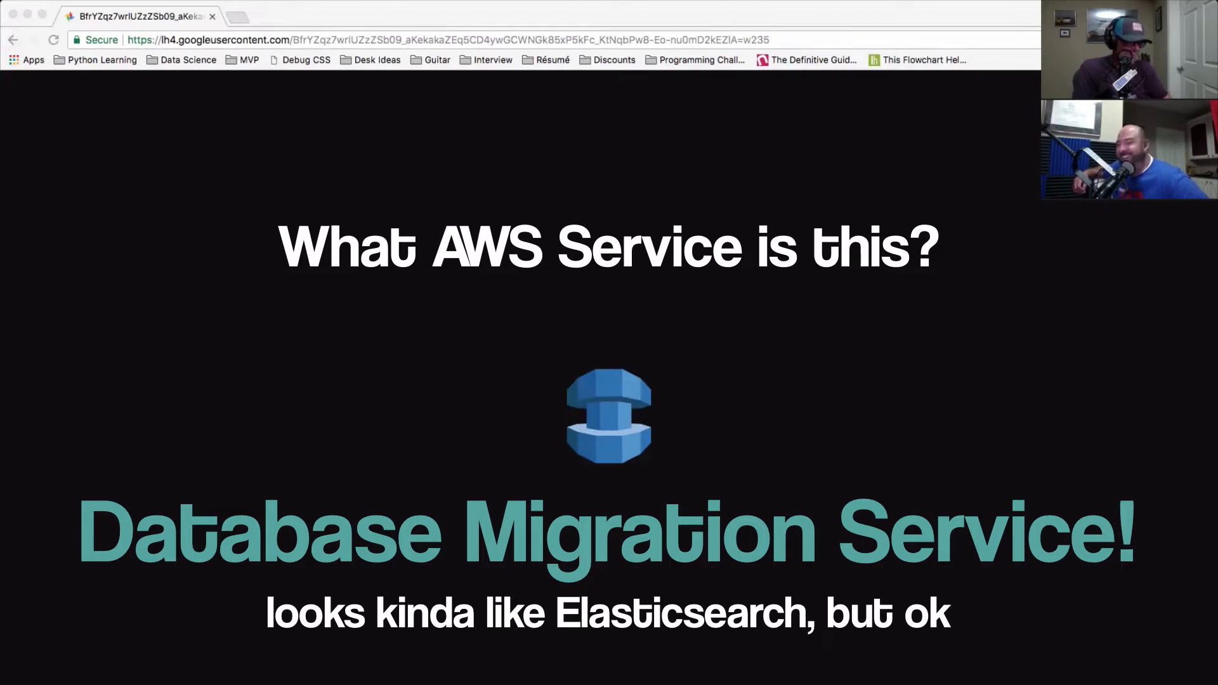
- Close the blue icon image and load the green AWS icon image in a new tab
left_click(643, 38)
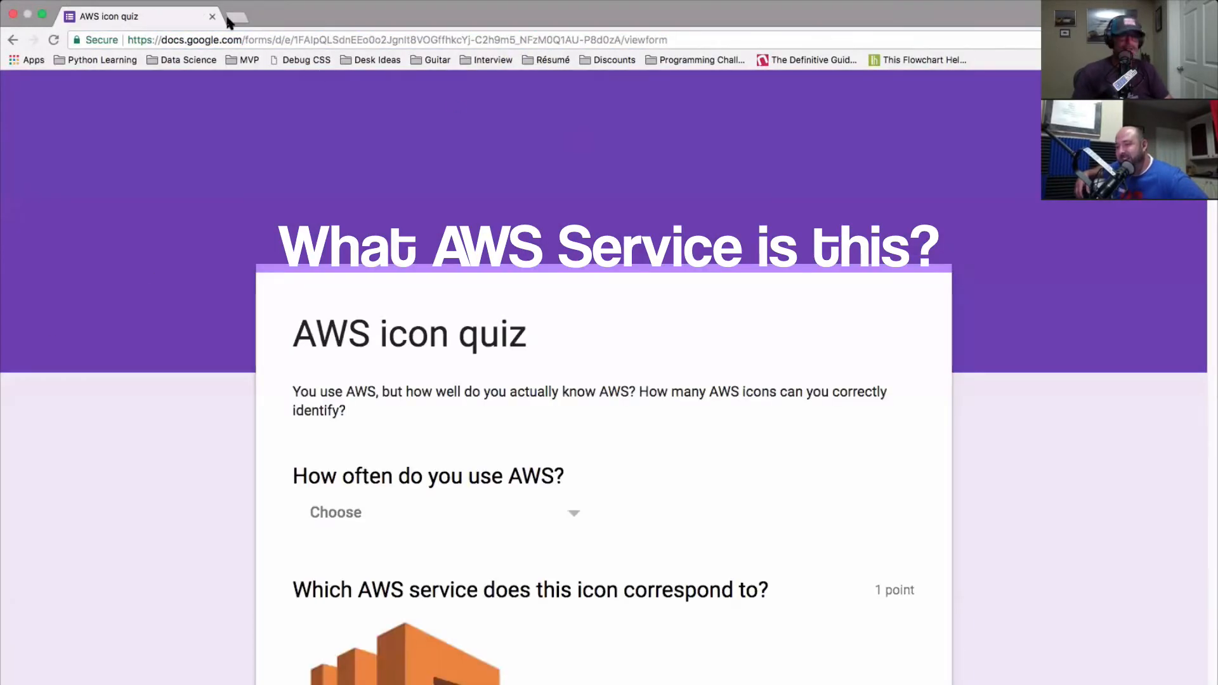
left_click(229, 17)
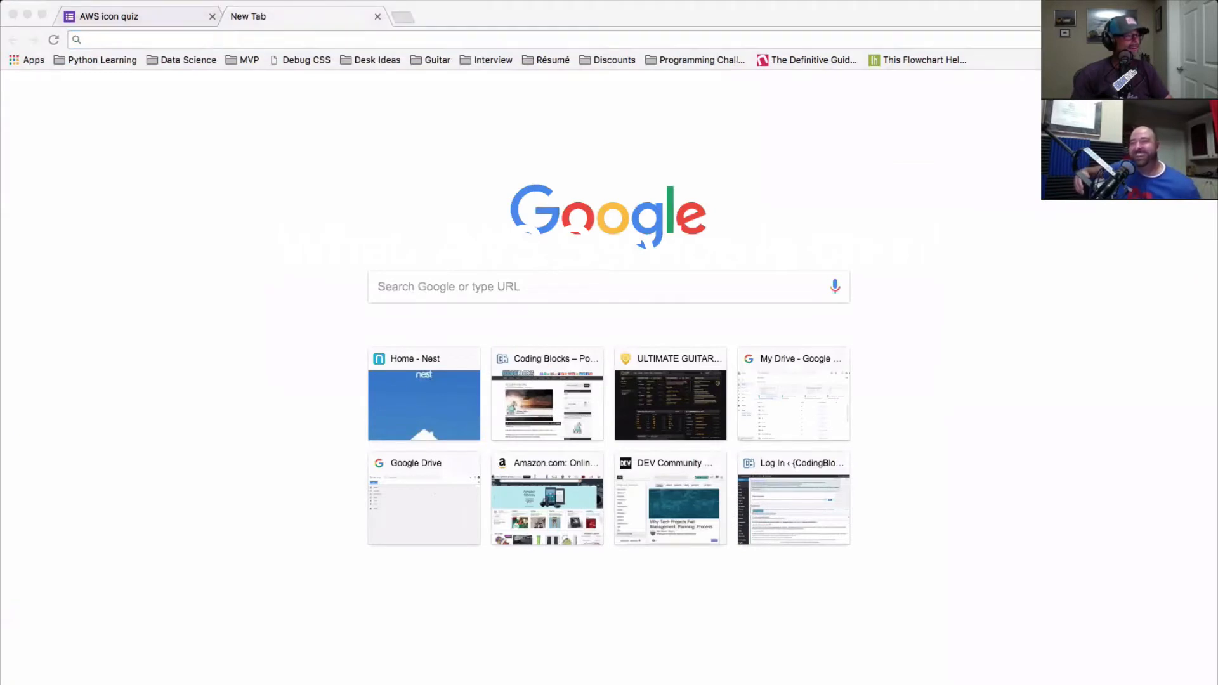
left_click(196, 39)
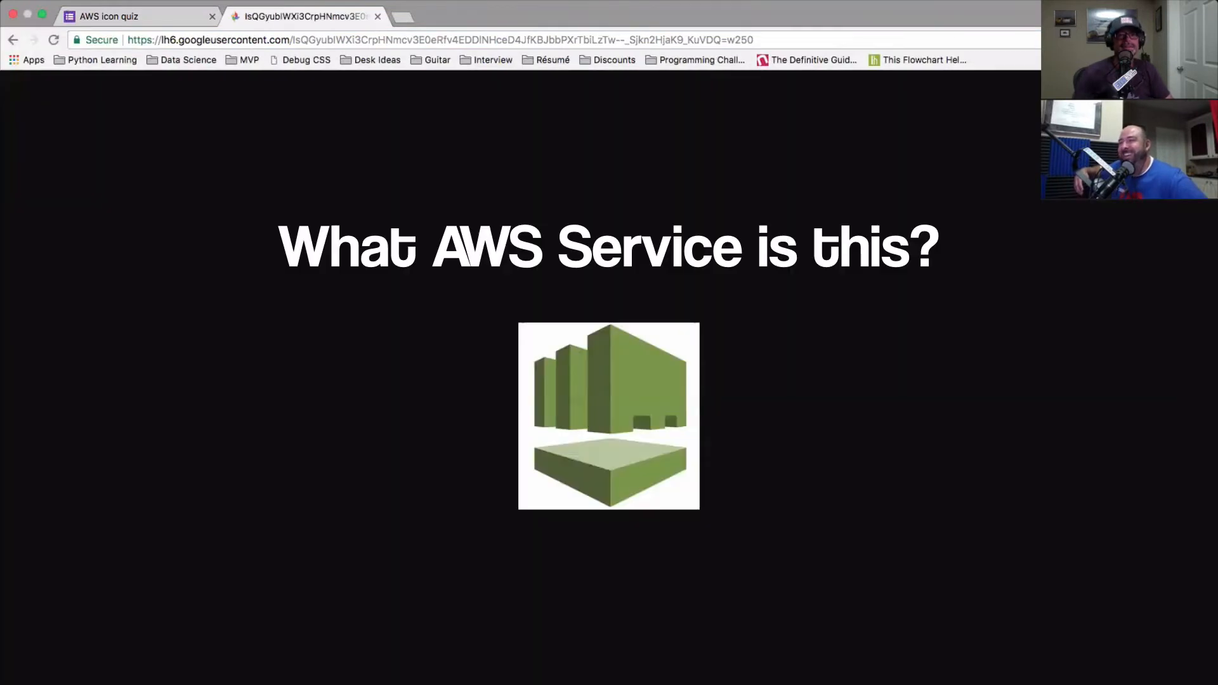
- Switch tabs back toward the AWS icon quiz form
left_click(213, 15)
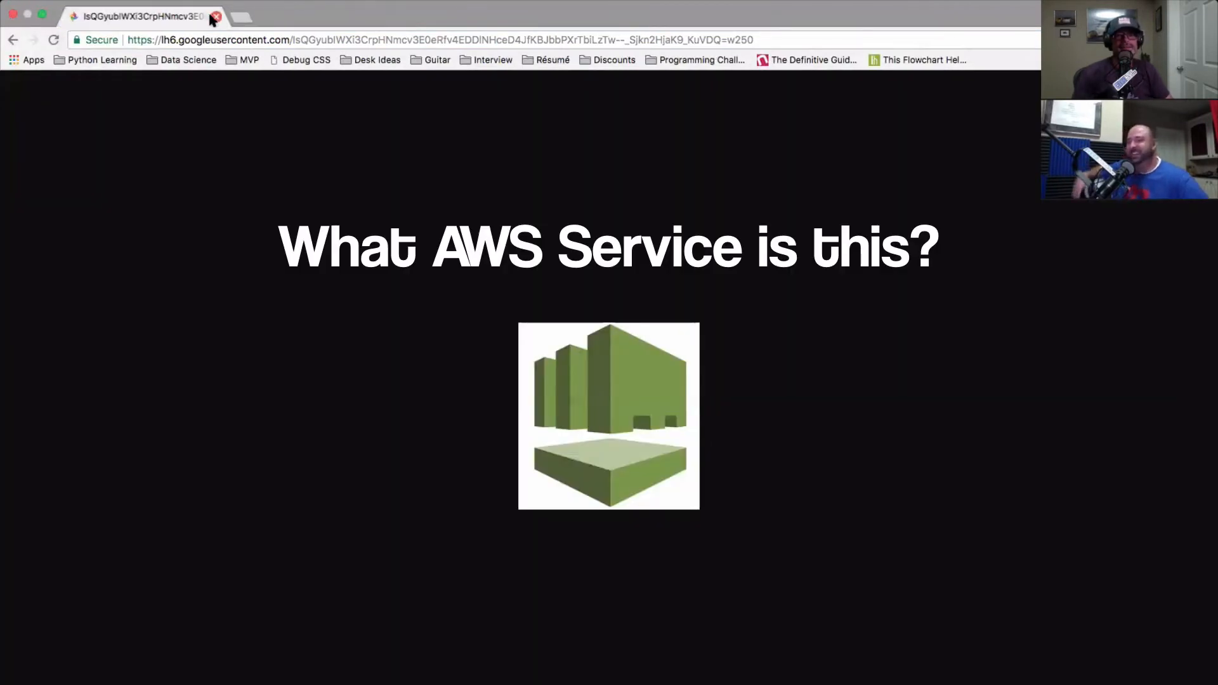
mouse_move(217, 19)
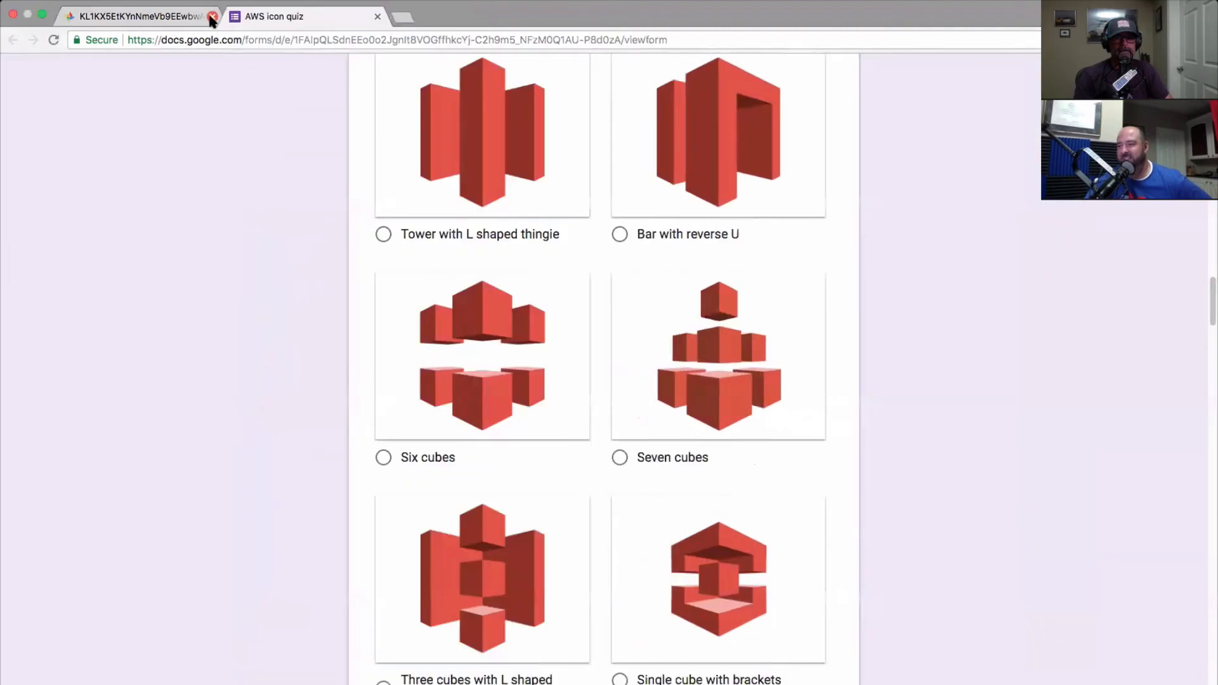
- Close the image tab and reveal the six-cubes answer on the CloudFront question
left_click(214, 17)
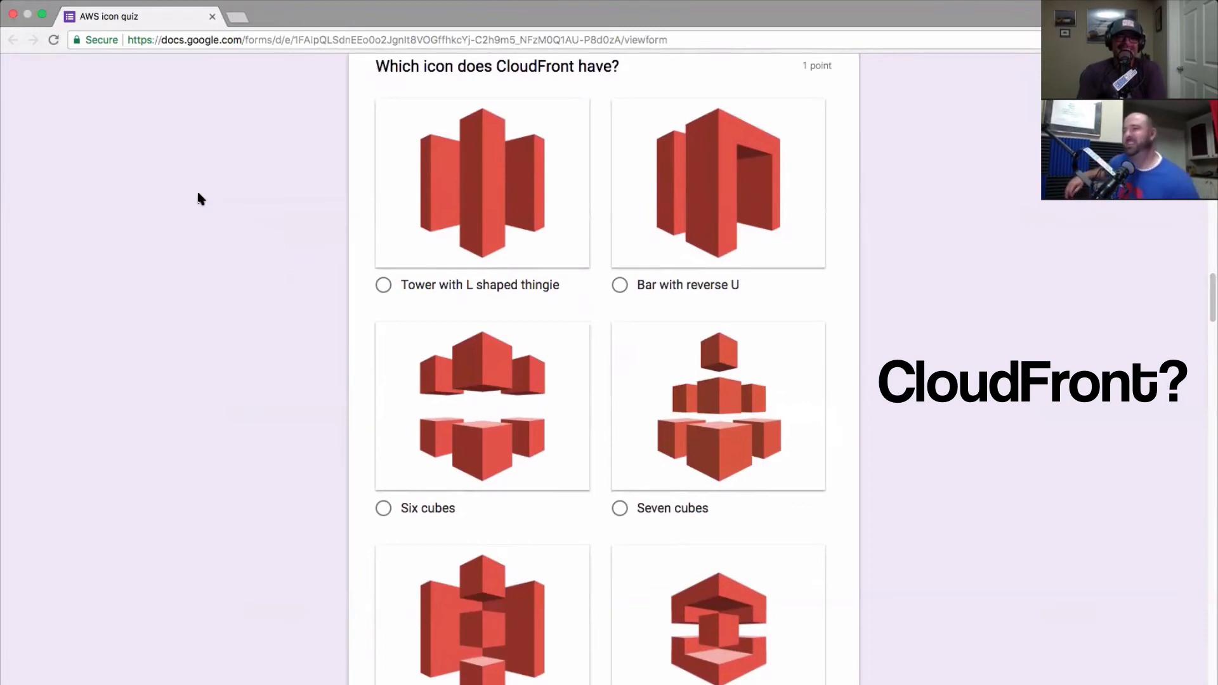
scroll("down", 3)
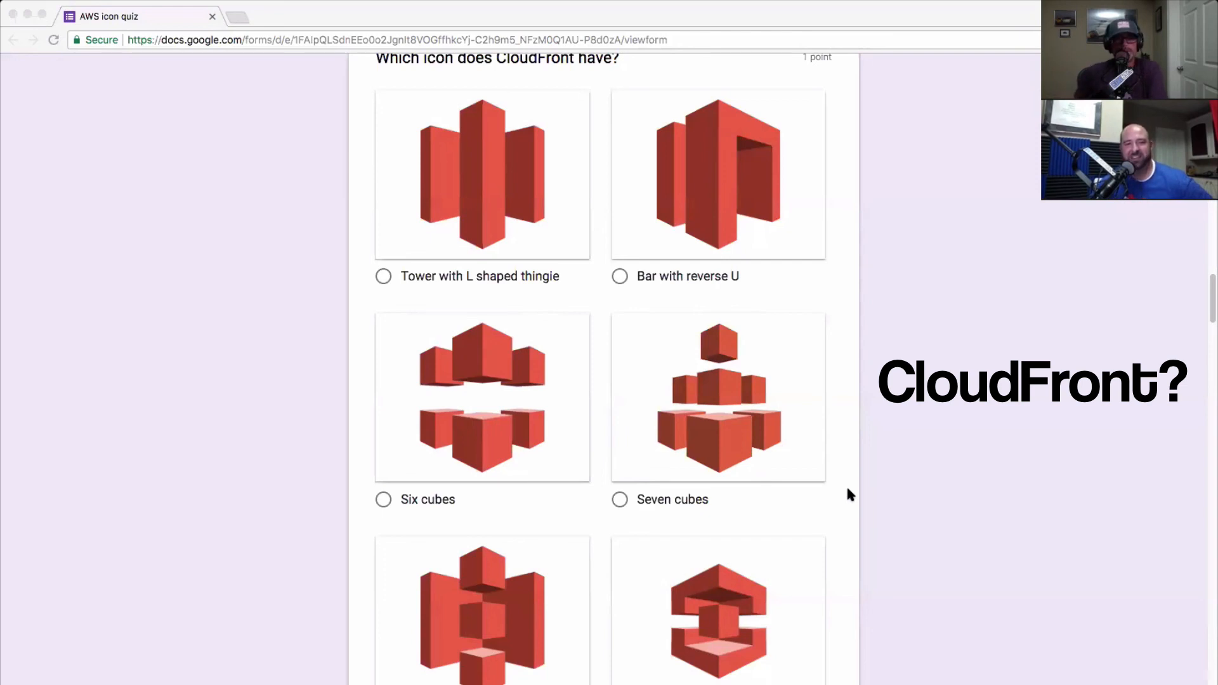
left_click(481, 397)
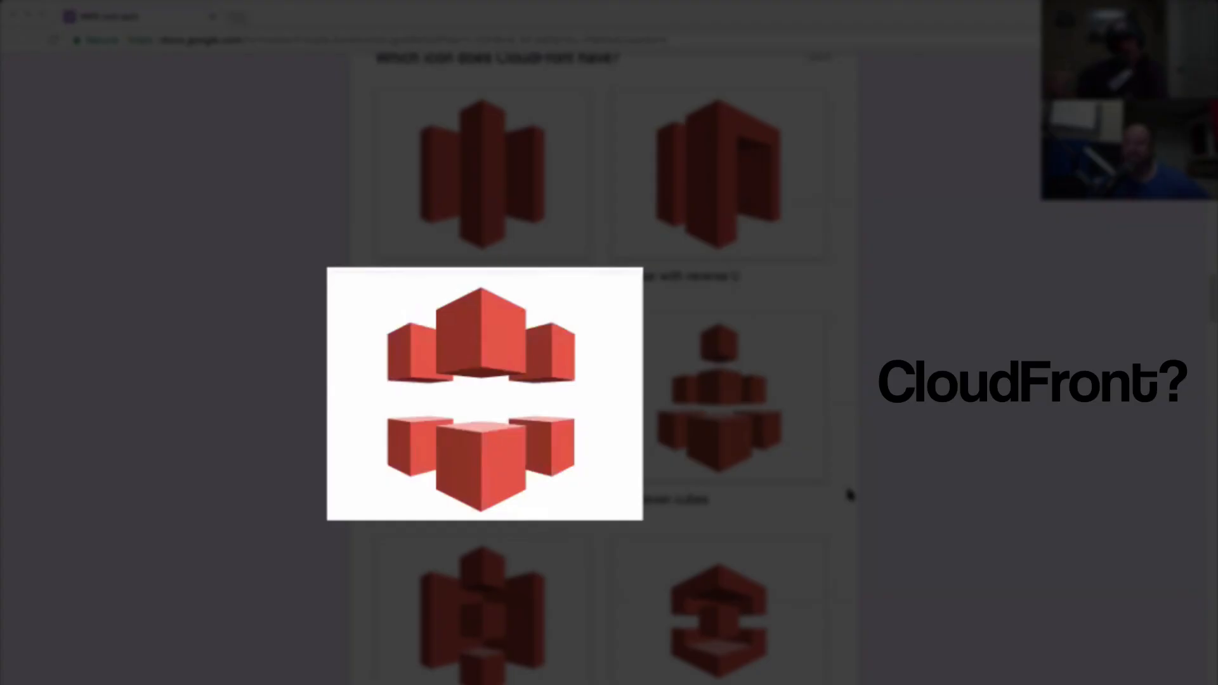